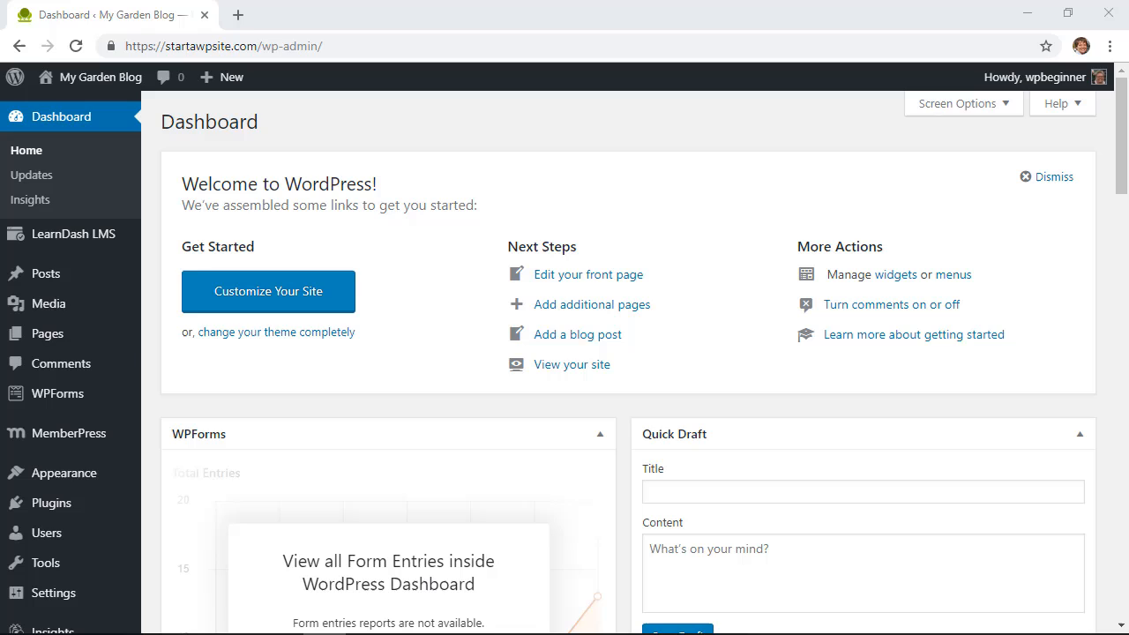
mouse_move(147, 419)
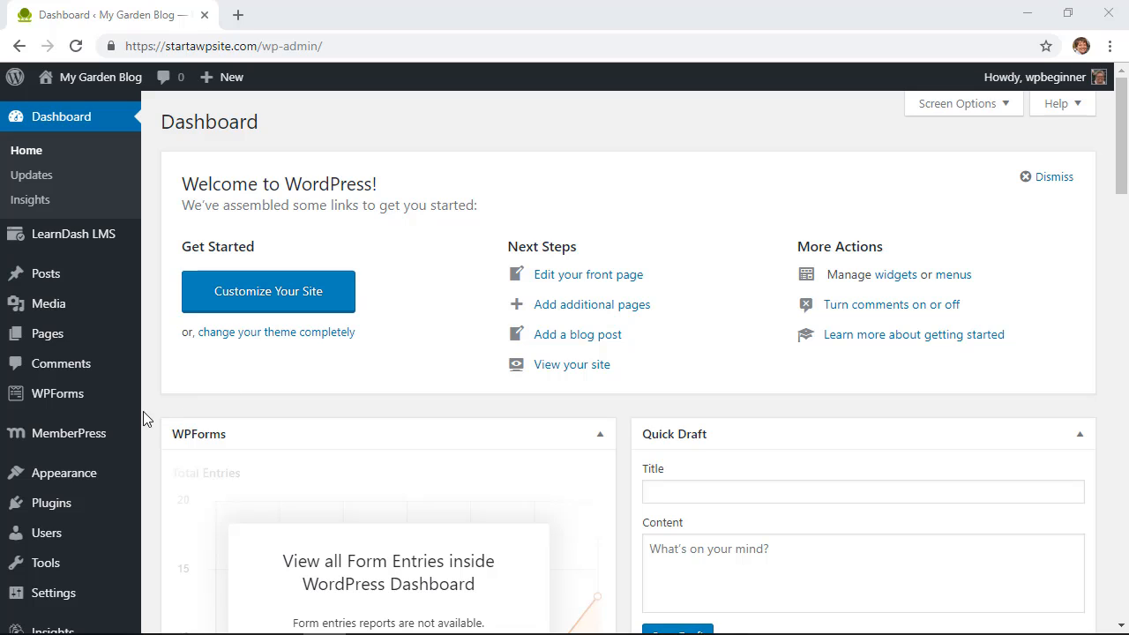
mouse_move(51, 502)
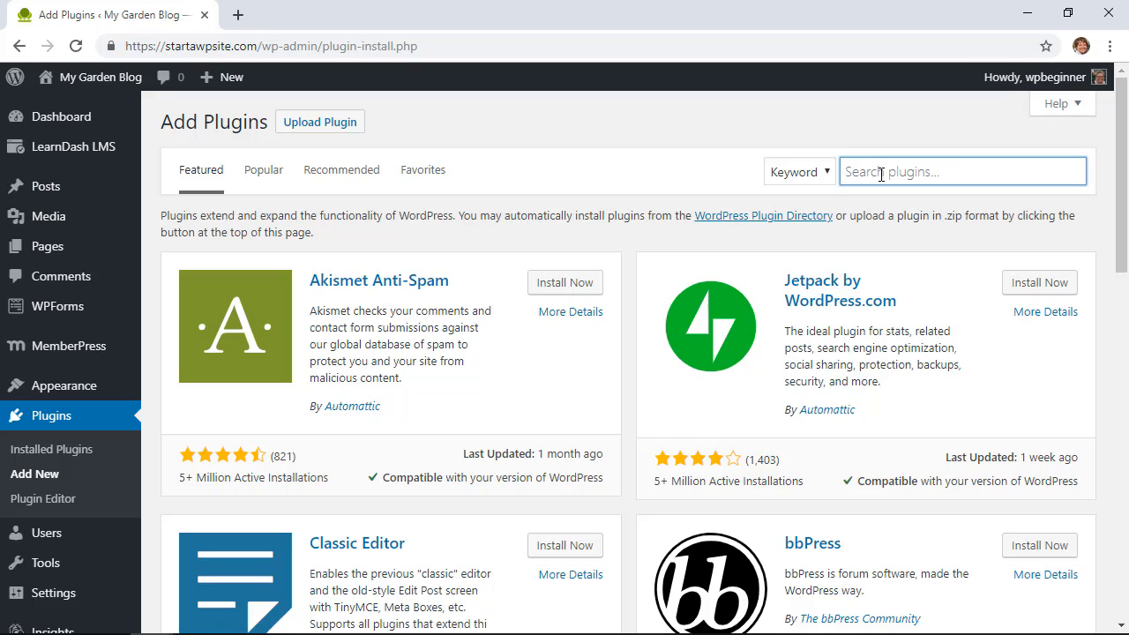
Step: Search for 'insert headers and footers', then install and activate the WPBeginner plugin
type("ins")
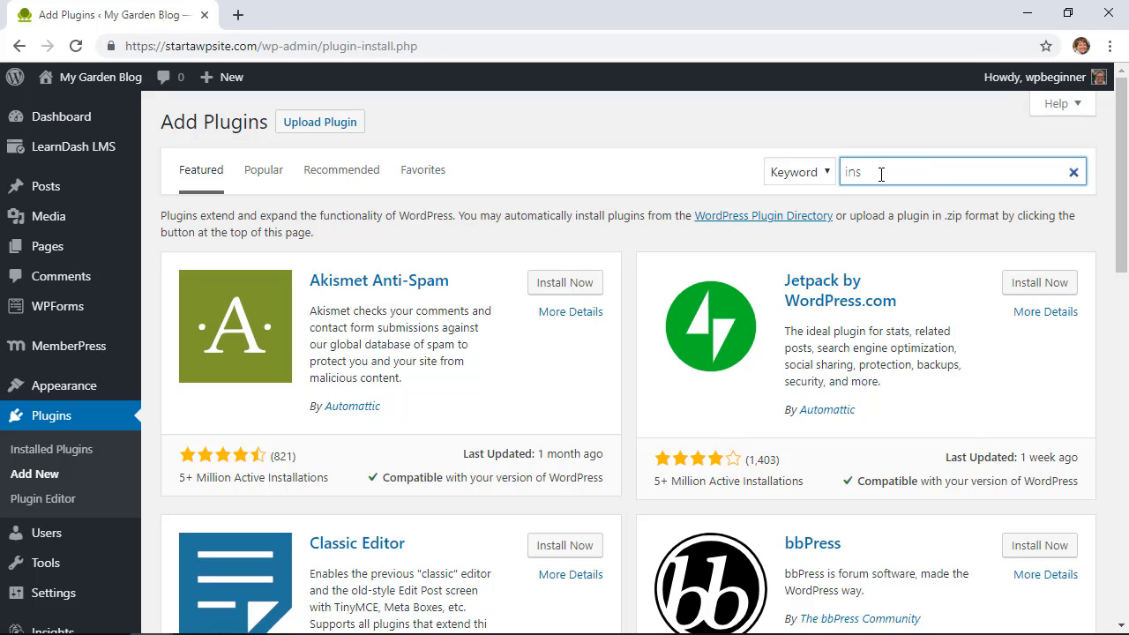
left_click(1072, 172)
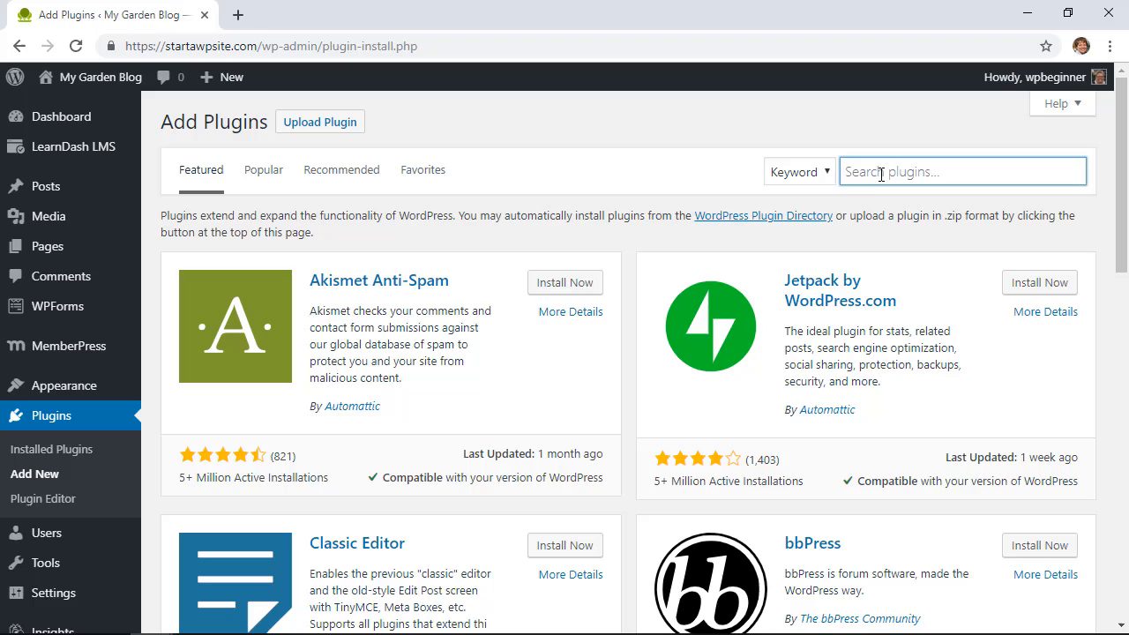
type("insert headers and fot")
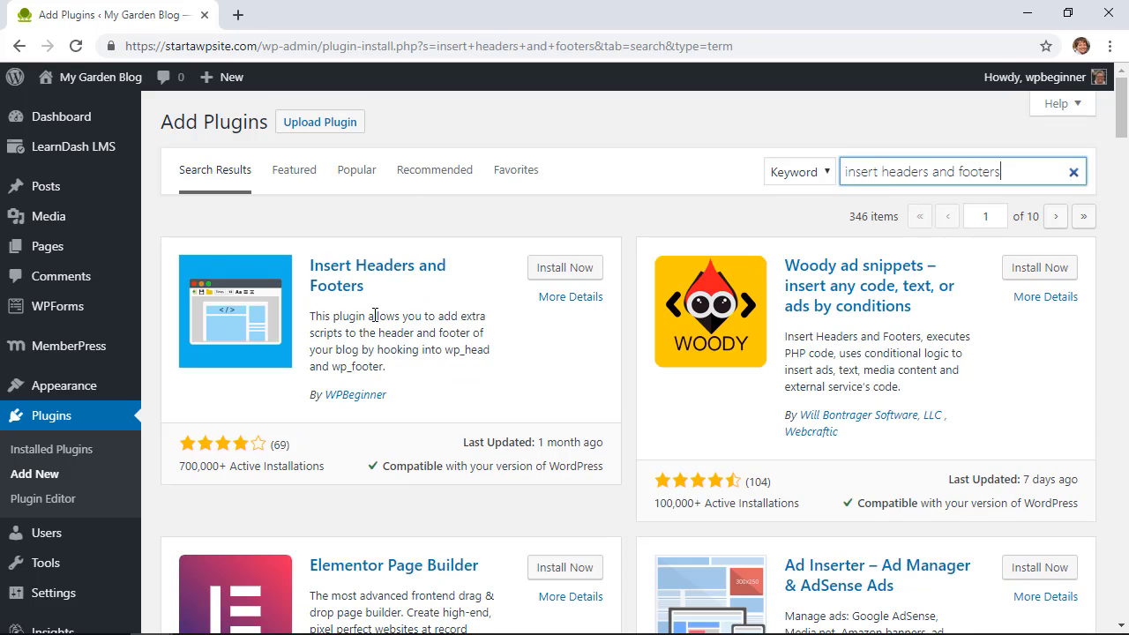
mouse_move(383, 328)
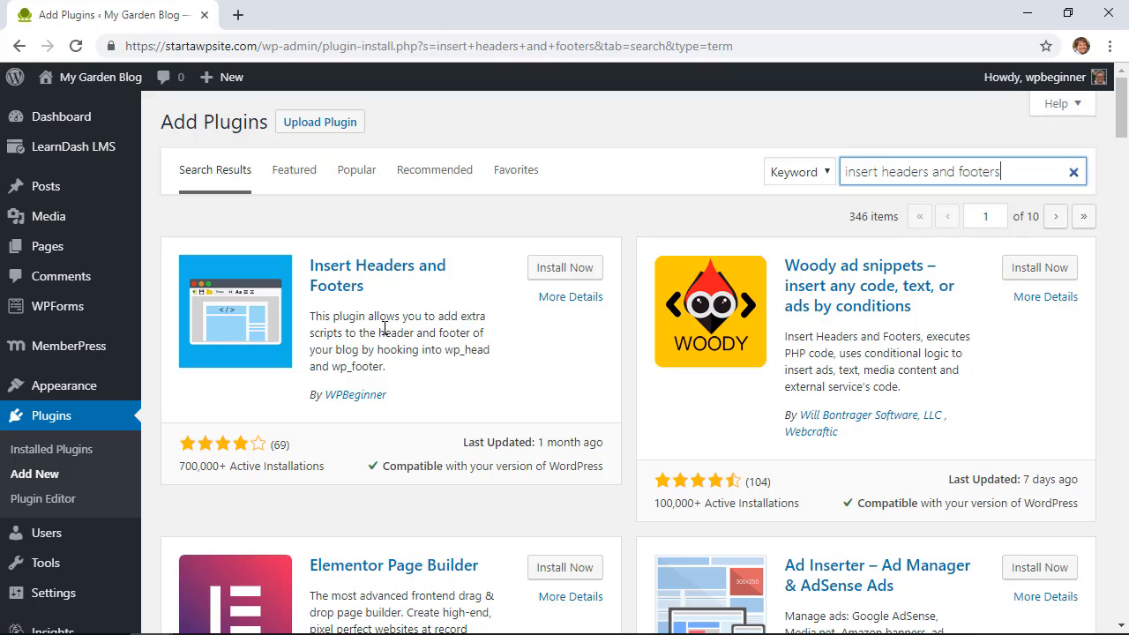
mouse_move(424, 370)
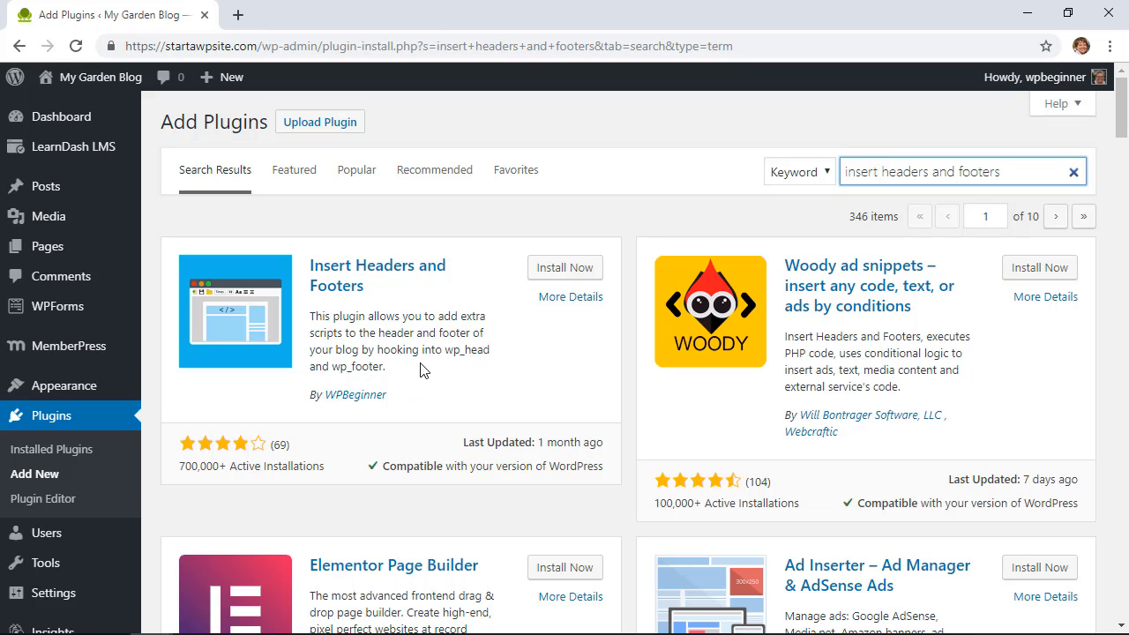
left_click(564, 267)
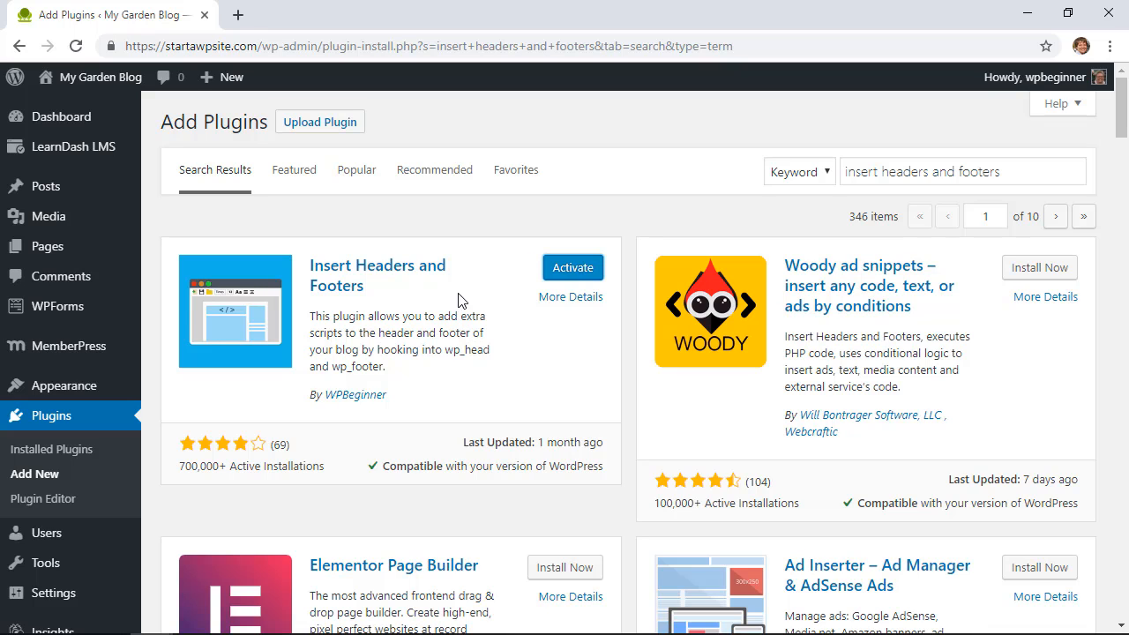
left_click(571, 268)
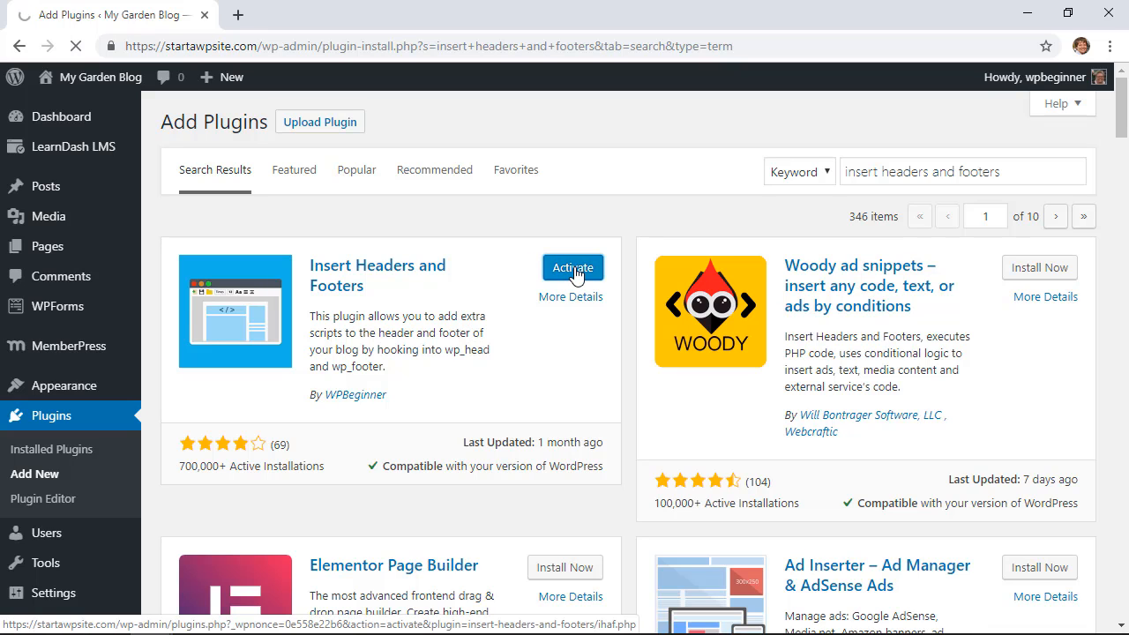
left_click(572, 268)
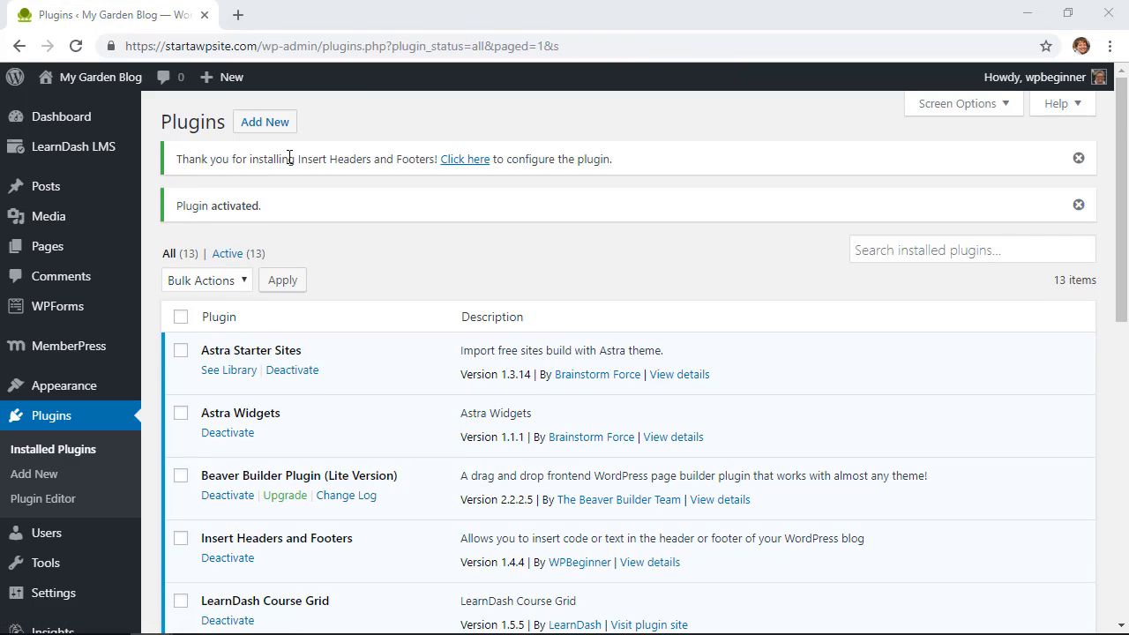
mouse_move(465, 159)
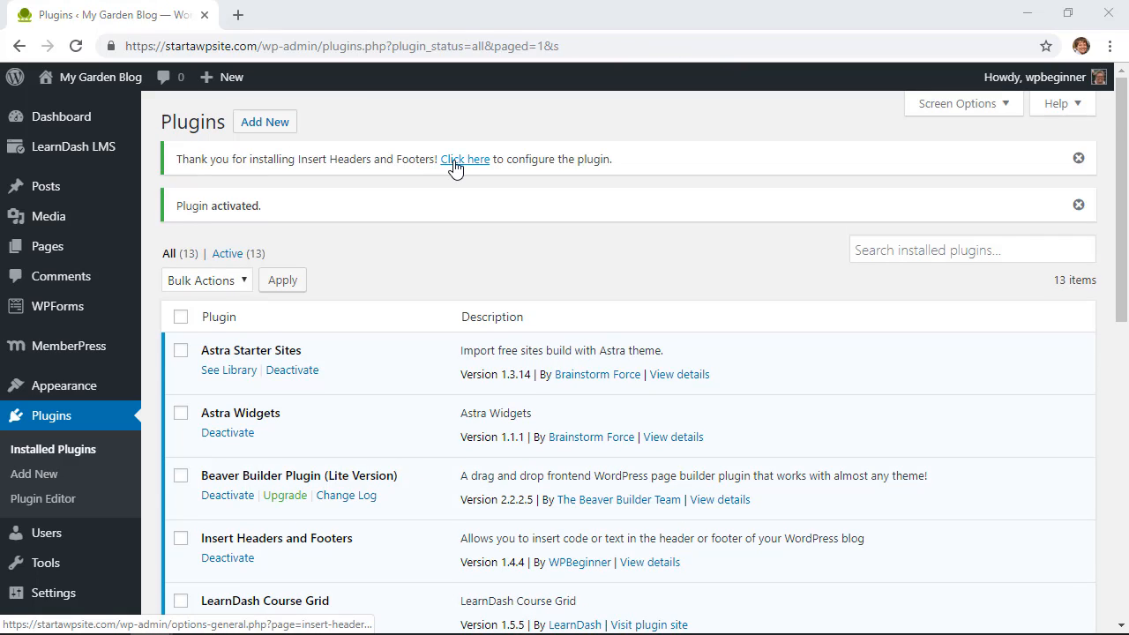
mouse_move(343, 292)
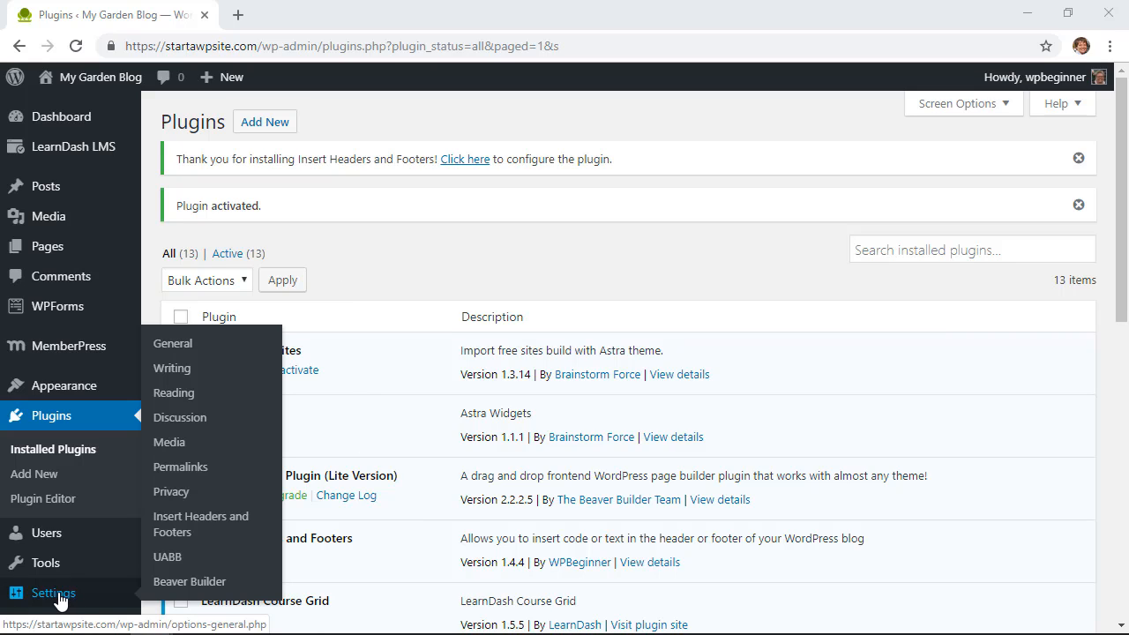
mouse_move(173, 524)
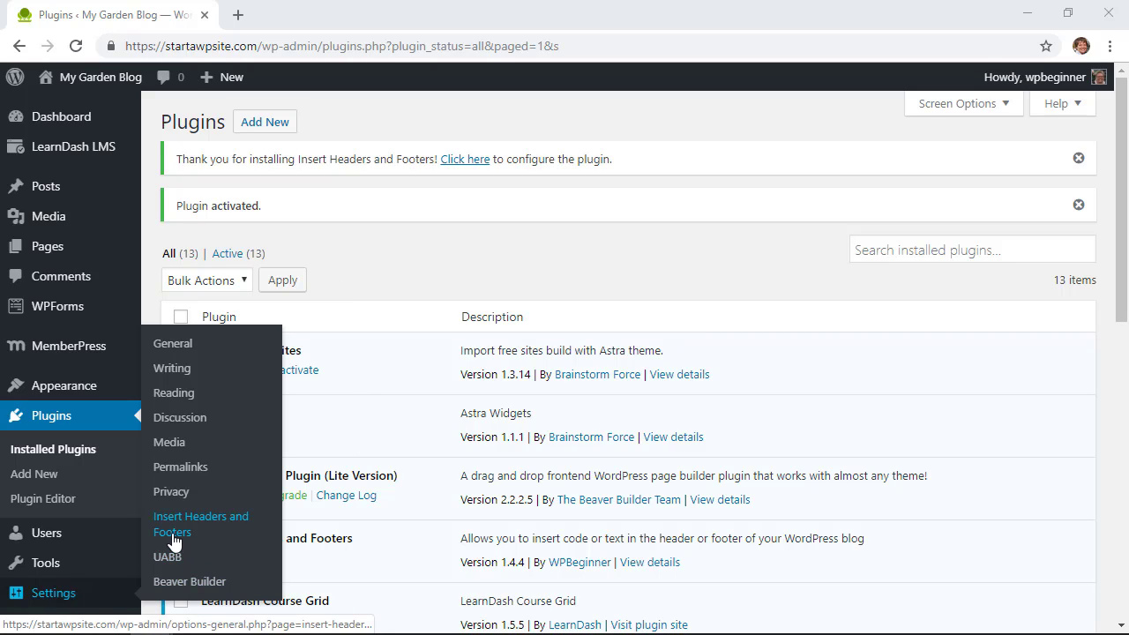
Step: Open Settings > Insert Headers and Footers in the admin sidebar
left_click(200, 524)
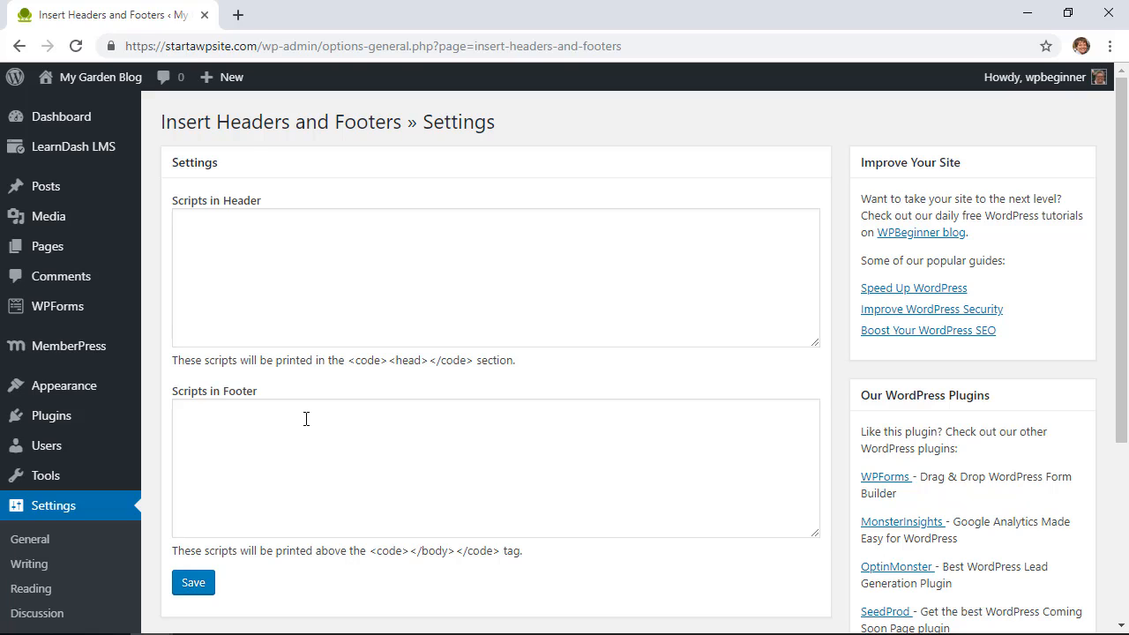
mouse_move(395, 356)
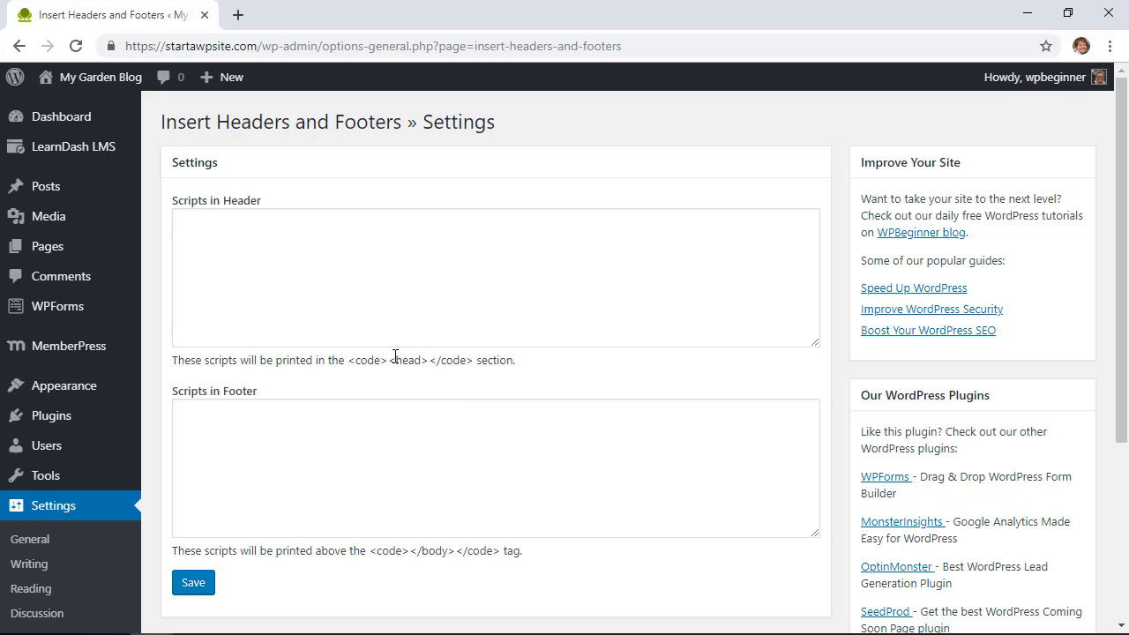
mouse_move(429, 388)
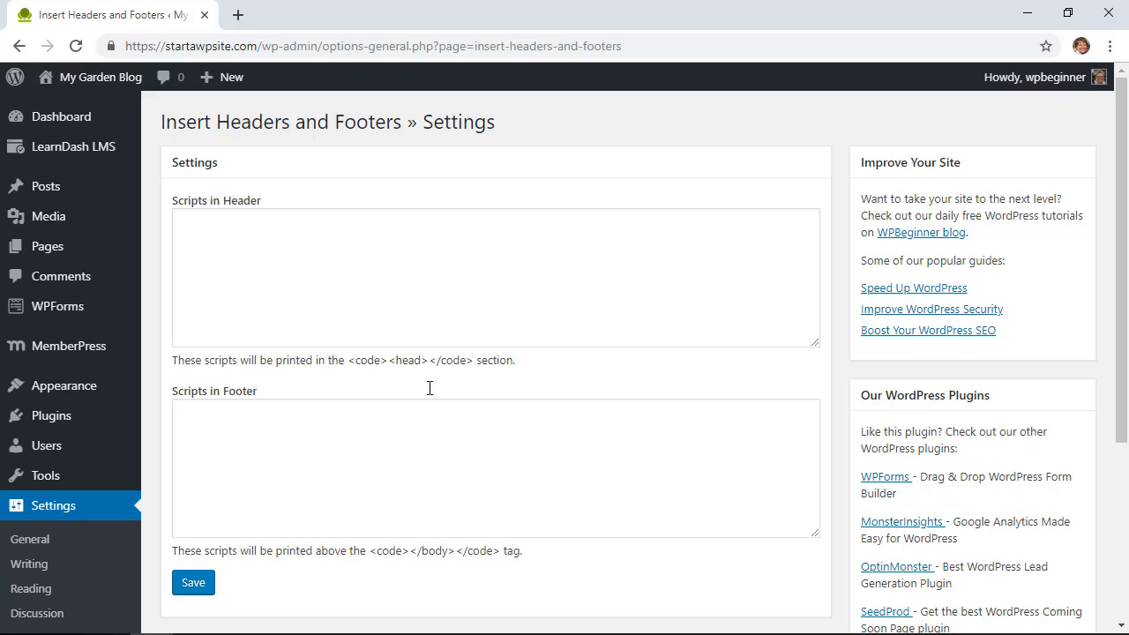
mouse_move(458, 543)
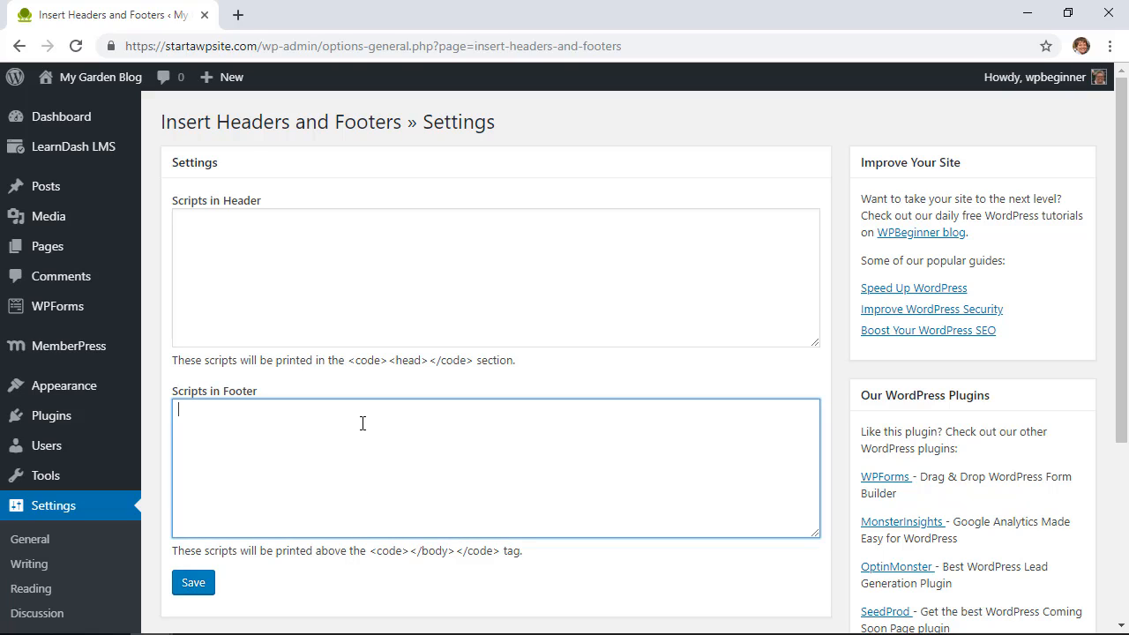
mouse_move(238, 15)
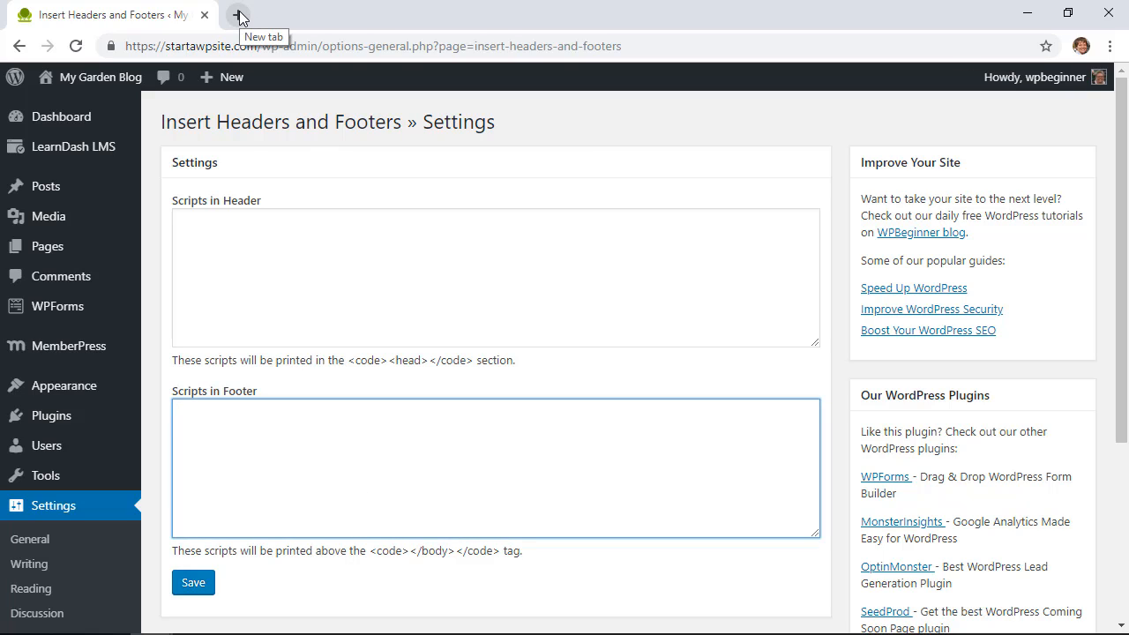
Step: Start a new Chrome tab while keeping the plugin settings page open
left_click(239, 16)
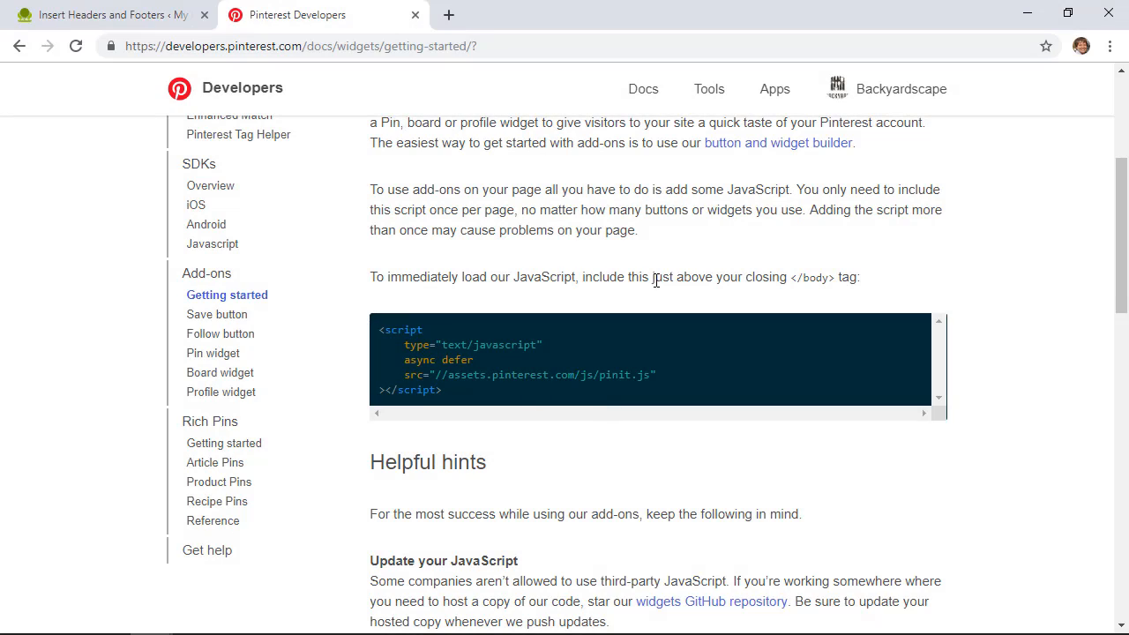
mouse_move(807, 289)
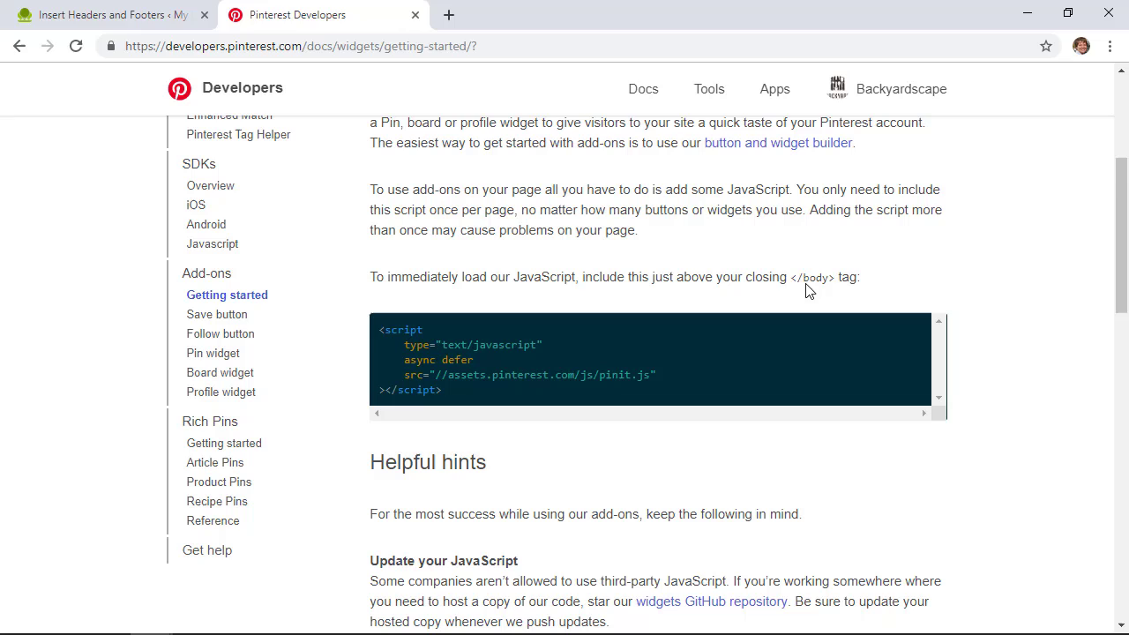
mouse_move(518, 399)
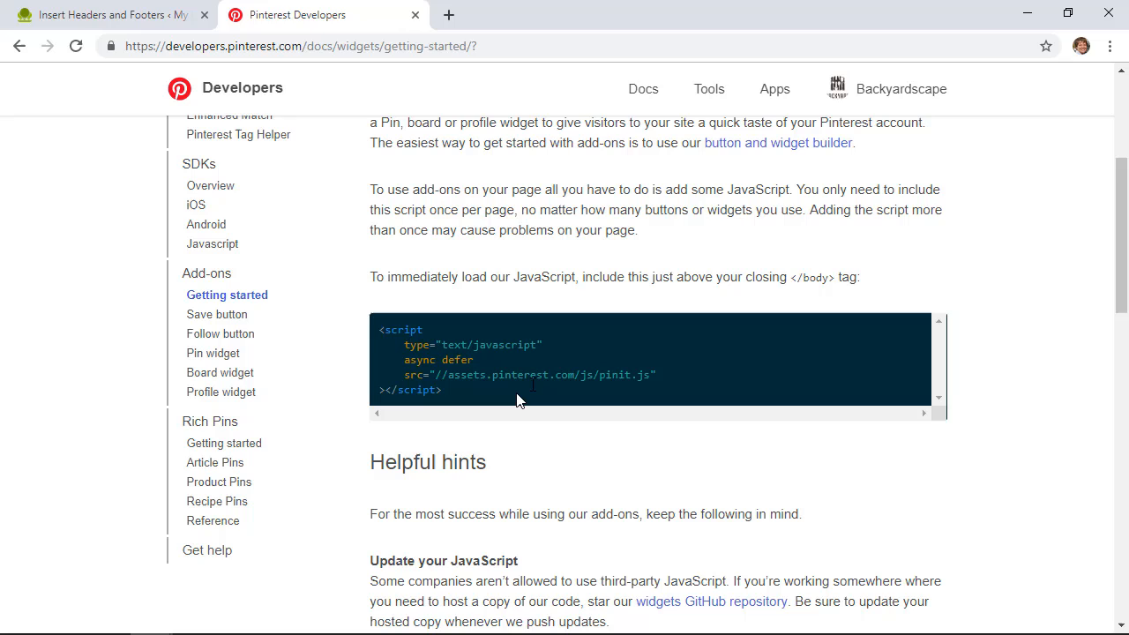
mouse_move(505, 404)
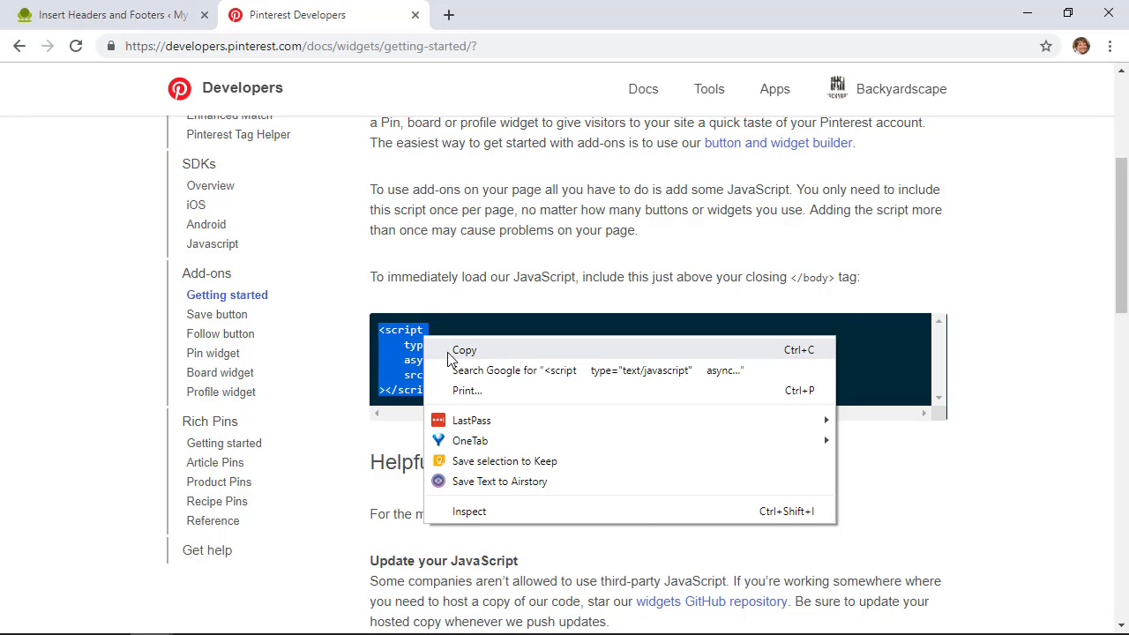
Step: Paste the Pinterest pinit.js script into Scripts in Footer and save
left_click(105, 15)
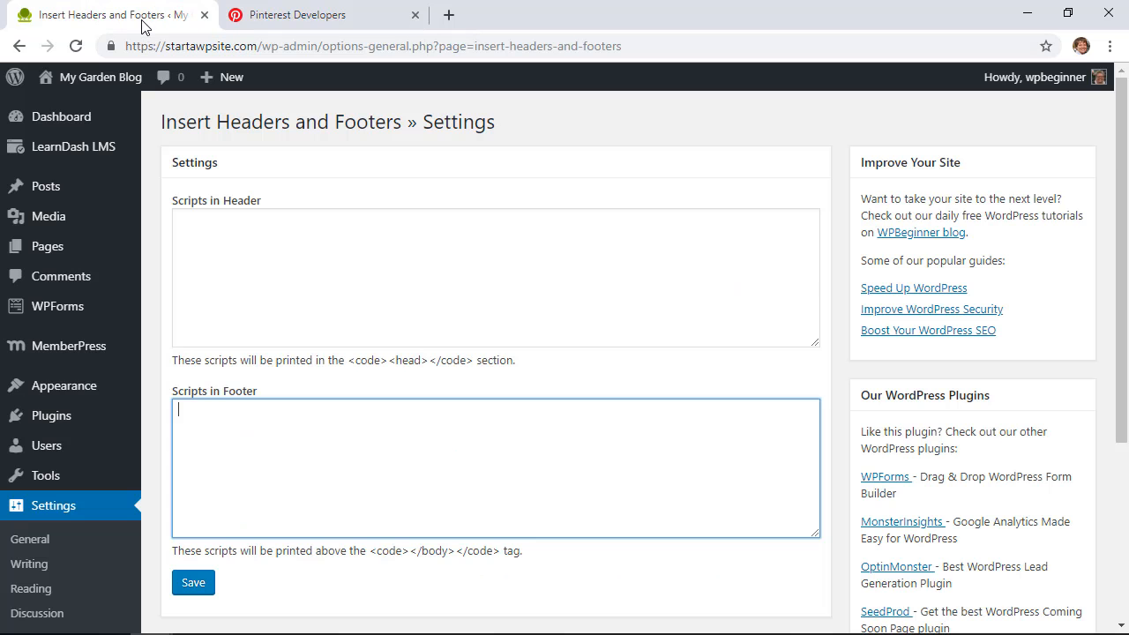
right_click(258, 415)
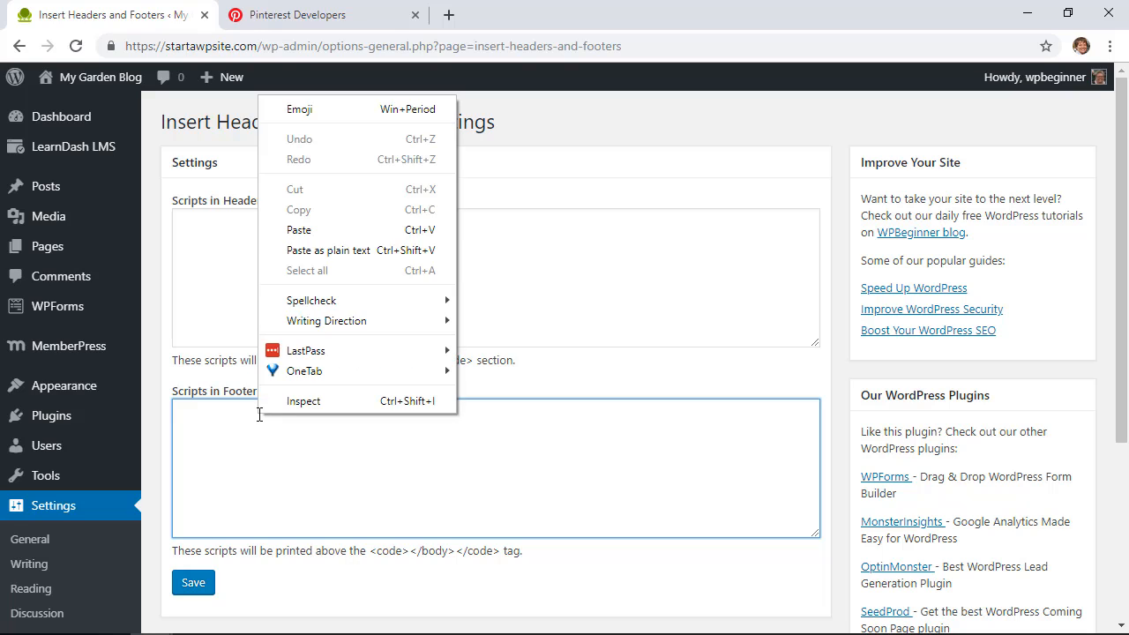
mouse_move(309, 230)
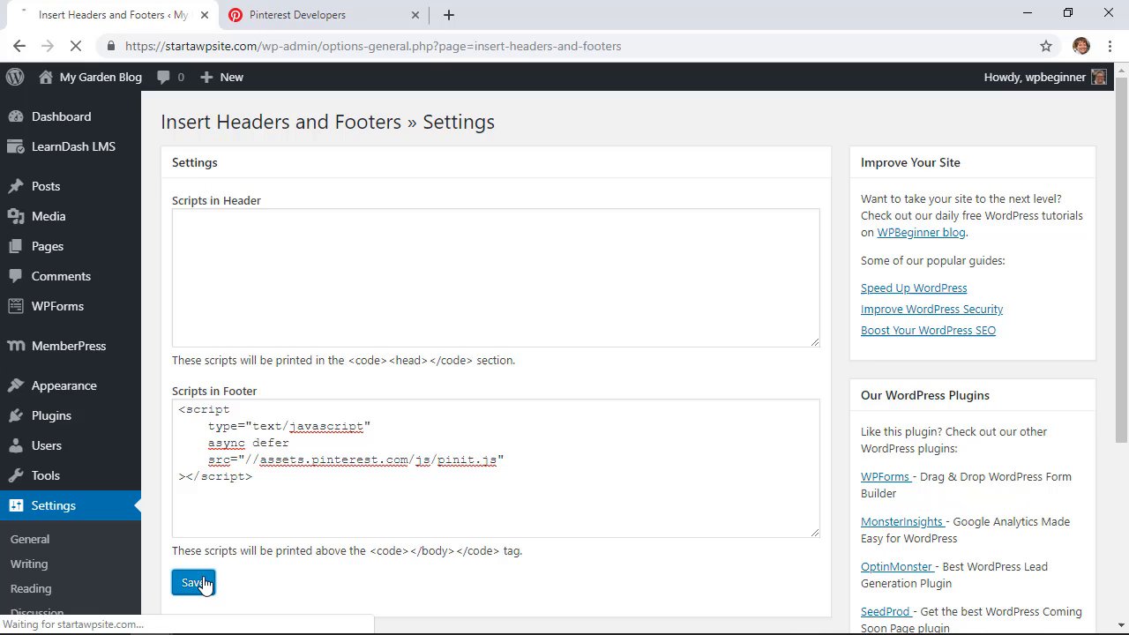
left_click(193, 582)
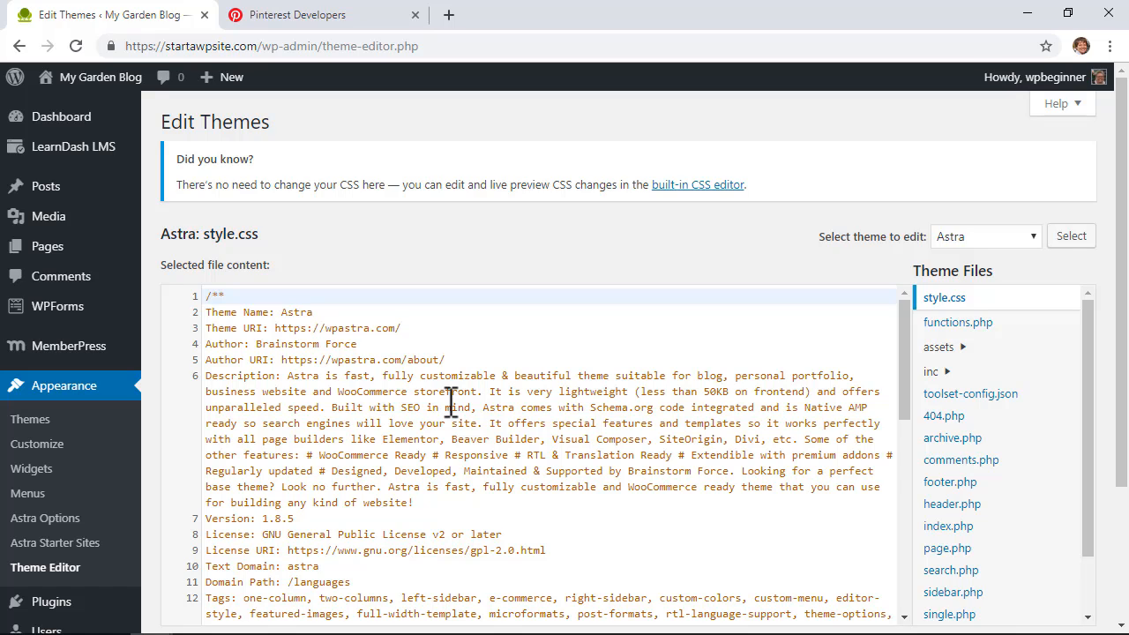
mouse_move(368, 260)
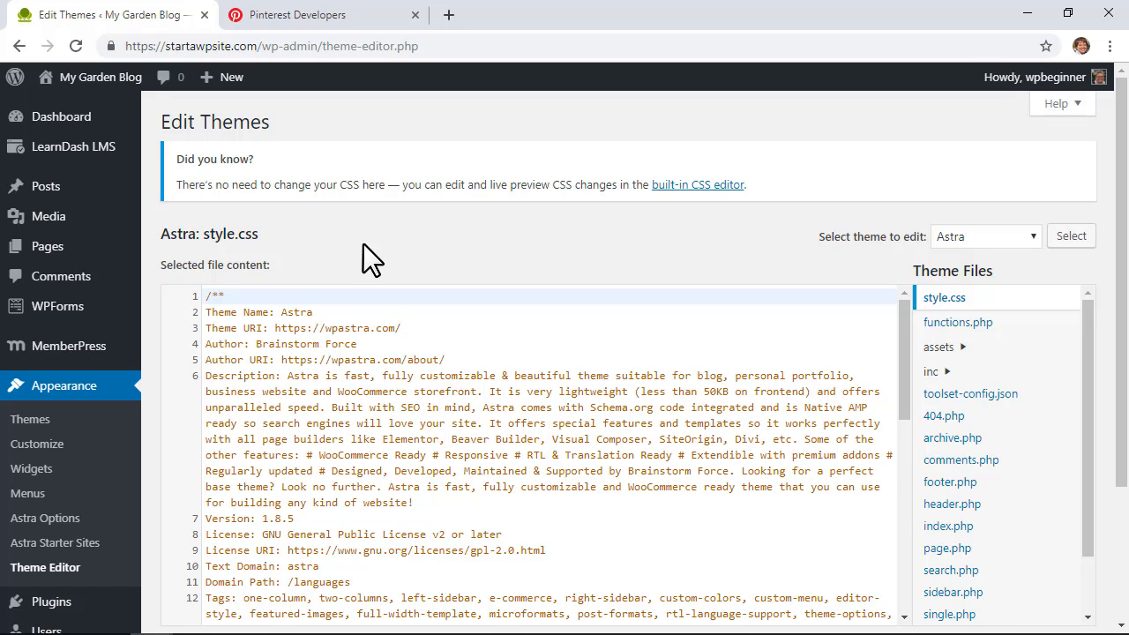
mouse_move(269, 246)
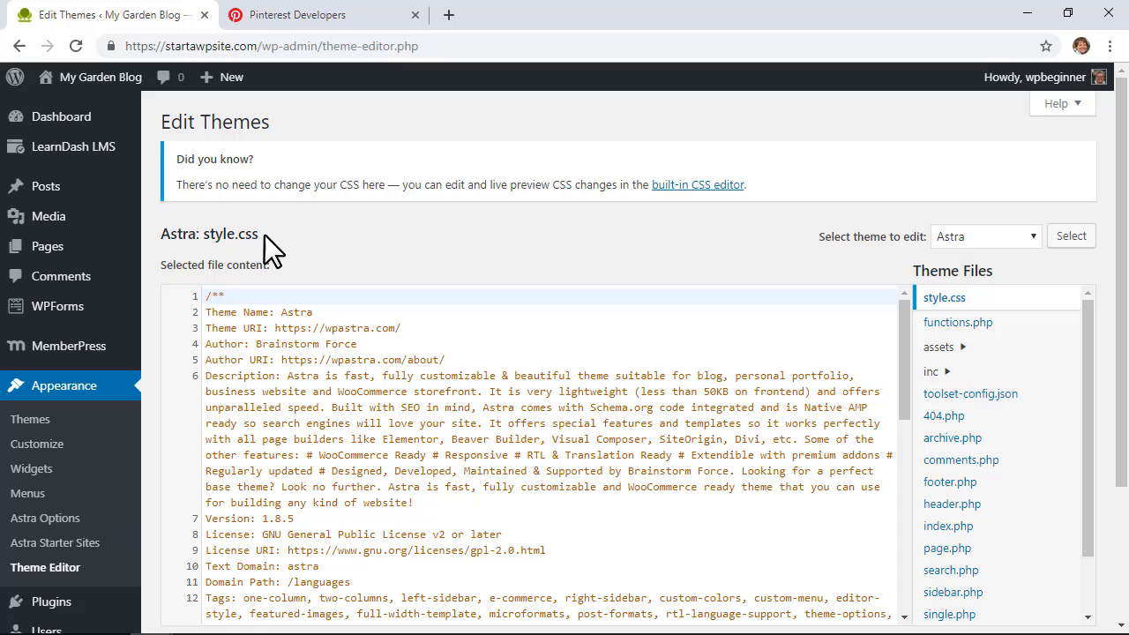